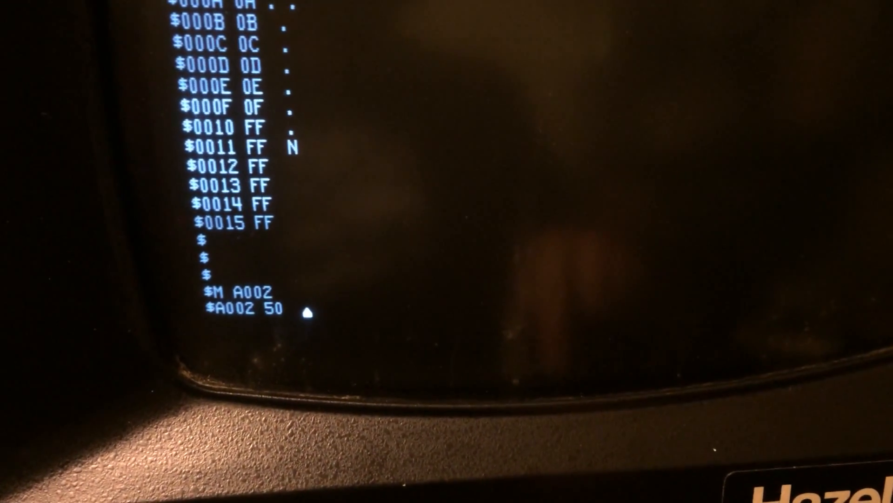
# Enter 0 as the new byte at address A002, replacing the old value 50
pyautogui.write('05A048585A60S9')
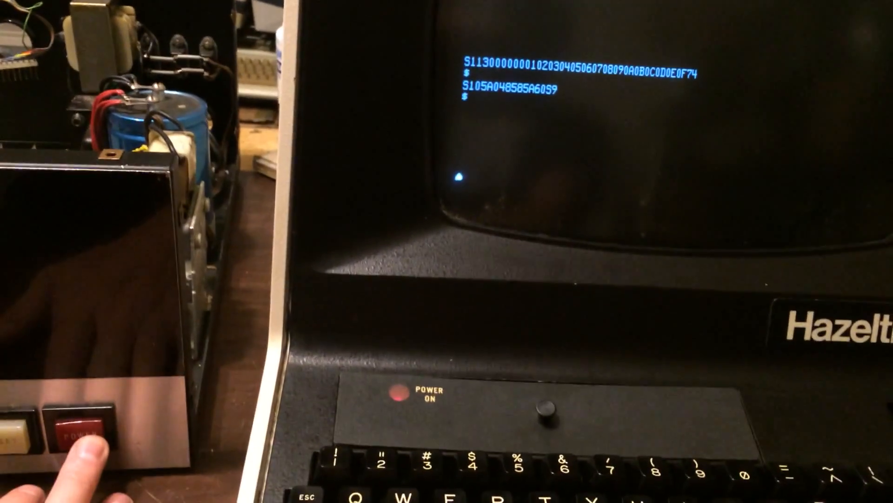
# Power-cycle the computer and examine memory at address 0000 with M 0000
pyautogui.click(86, 425)
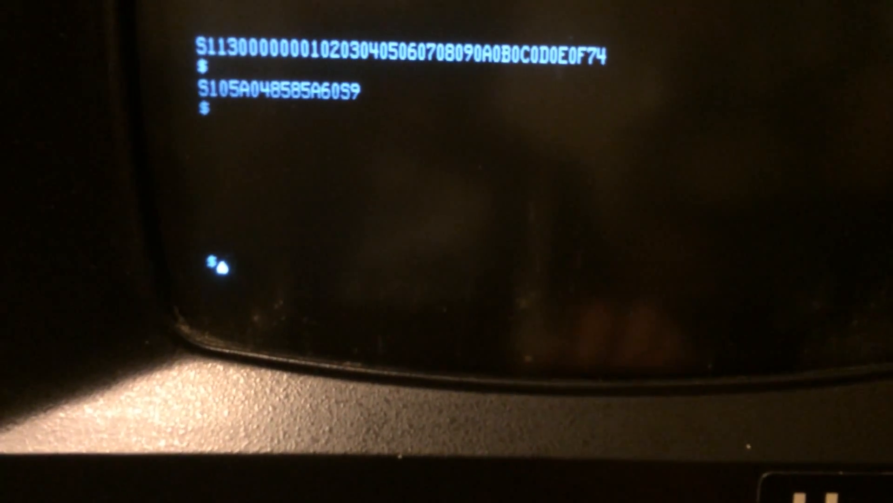
pyautogui.write('M 0000')
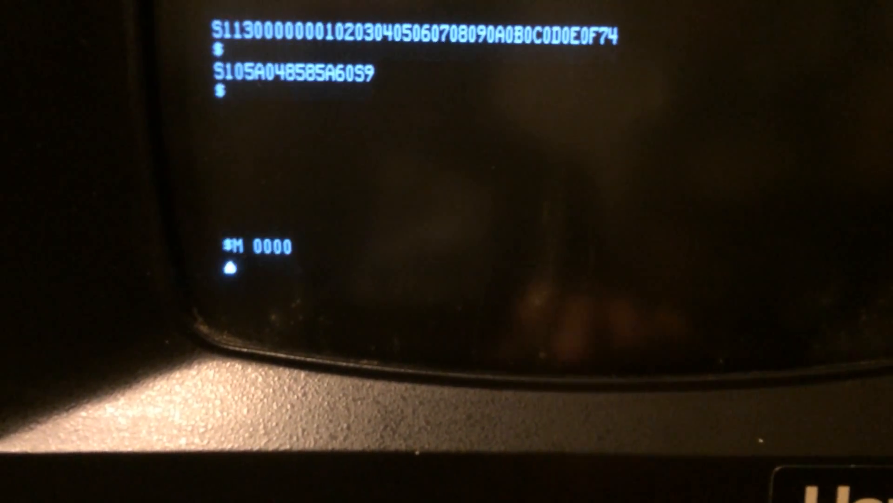